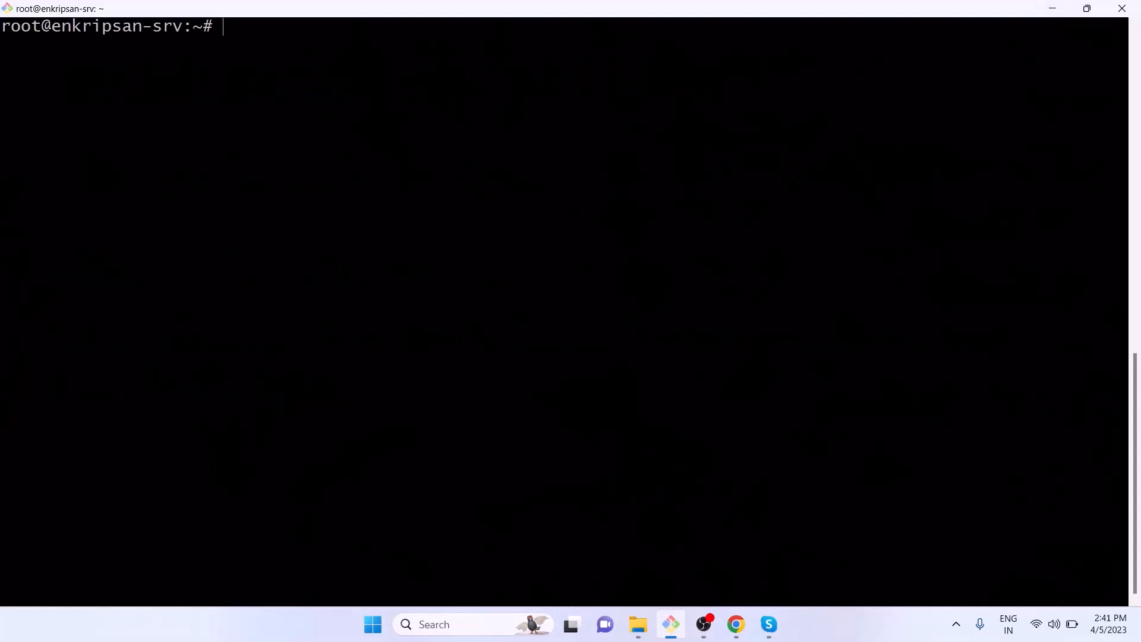
# Step: Refresh the package lists with apt update and begin installing ClamAV
pyautogui.write('s')
pyautogui.write('apt update')
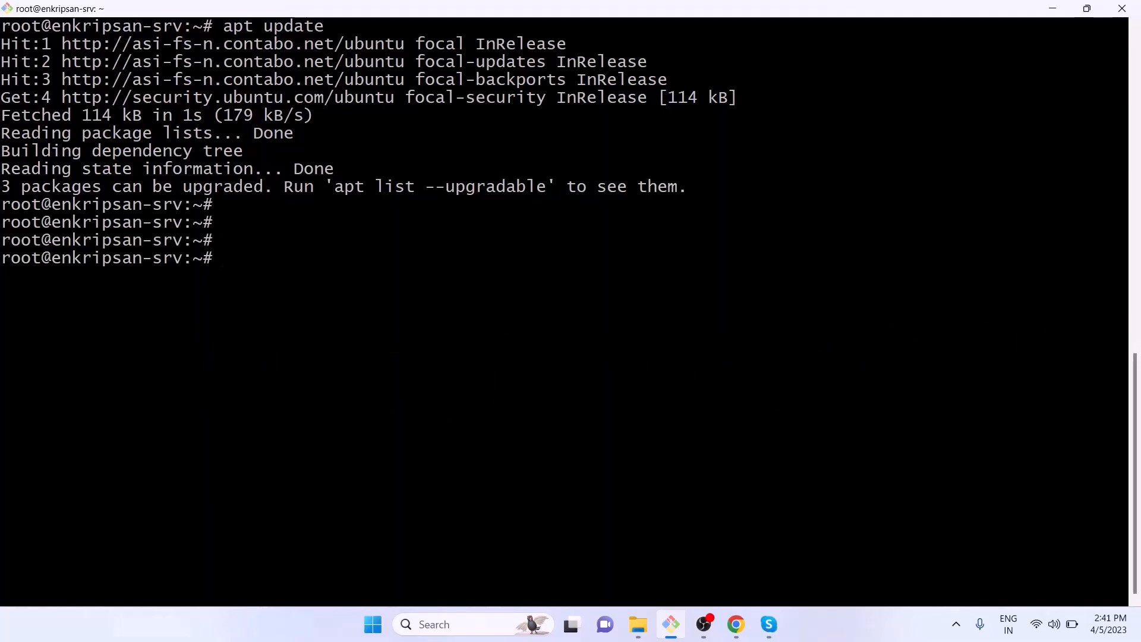
pyautogui.write('apt install clamav')
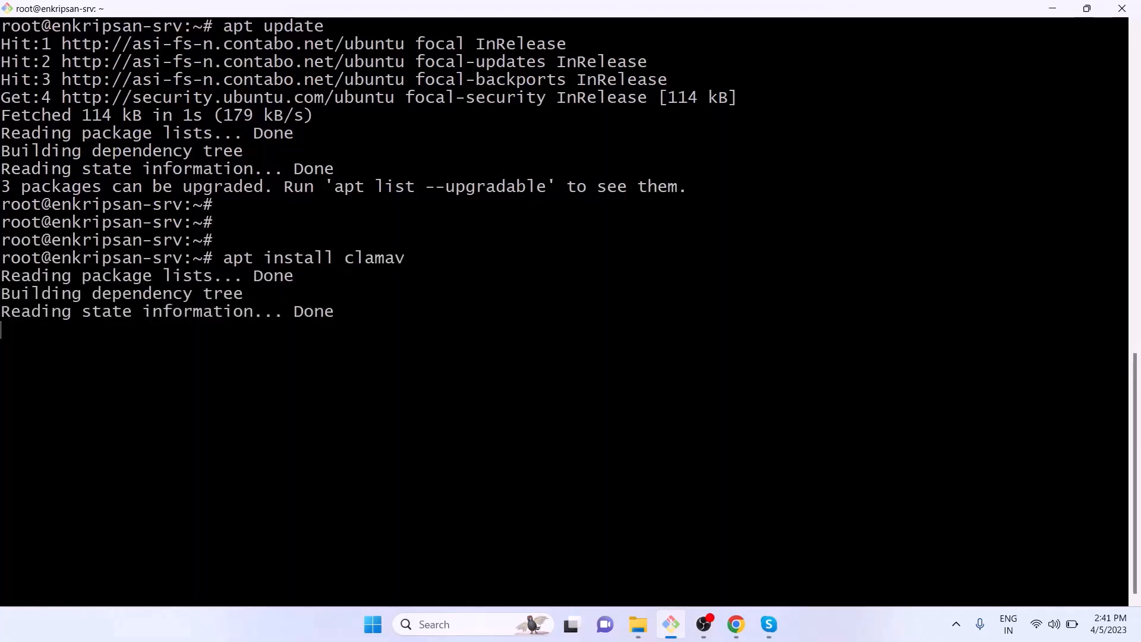
# Step: Confirm the ClamAV install with Y and run freshclam, which fails on a locked log file
pyautogui.write('Y')
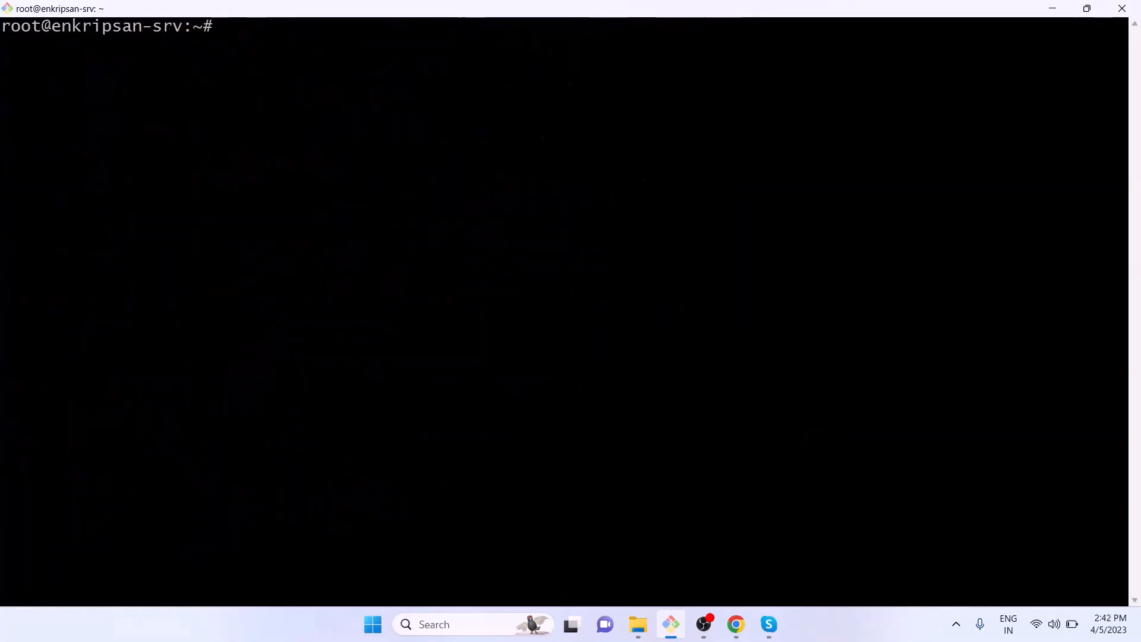
pyautogui.write('freshclam')
pyautogui.write('rm -rf')
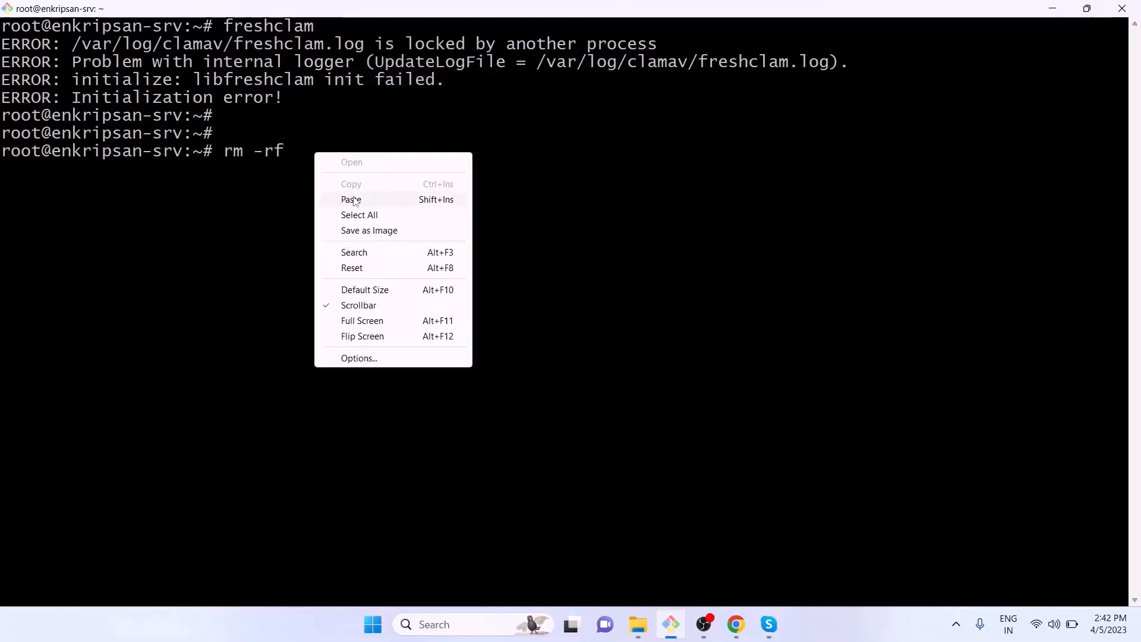
# Step: Remove the locked freshclam log with rm -rf and rerun freshclam to update the virus database
pyautogui.click(351, 199)
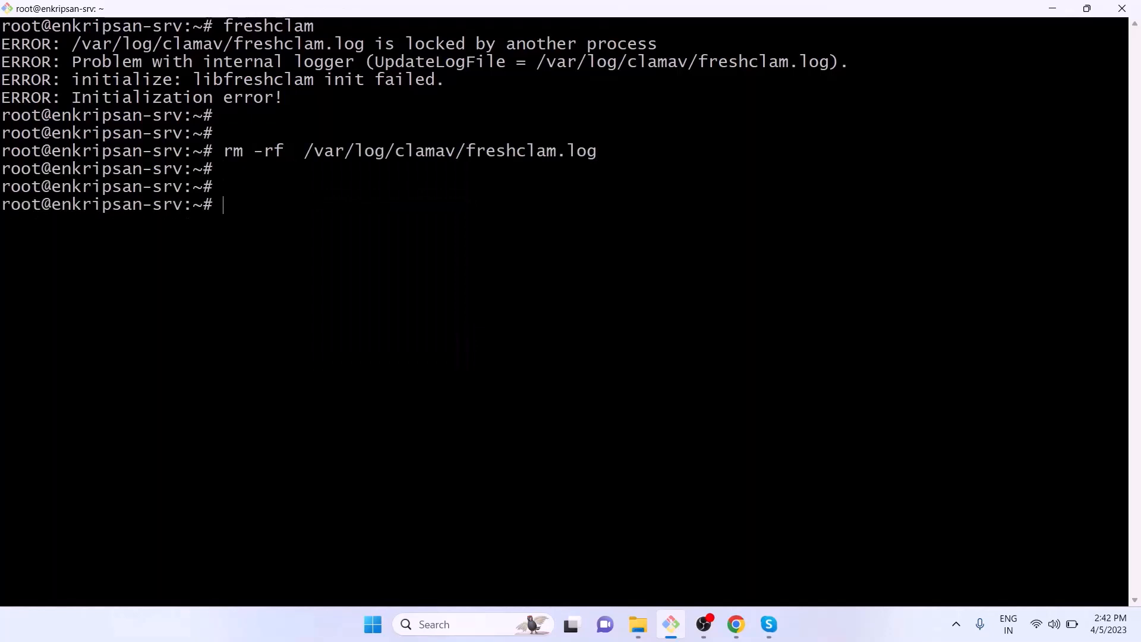
pyautogui.write('freshclam')
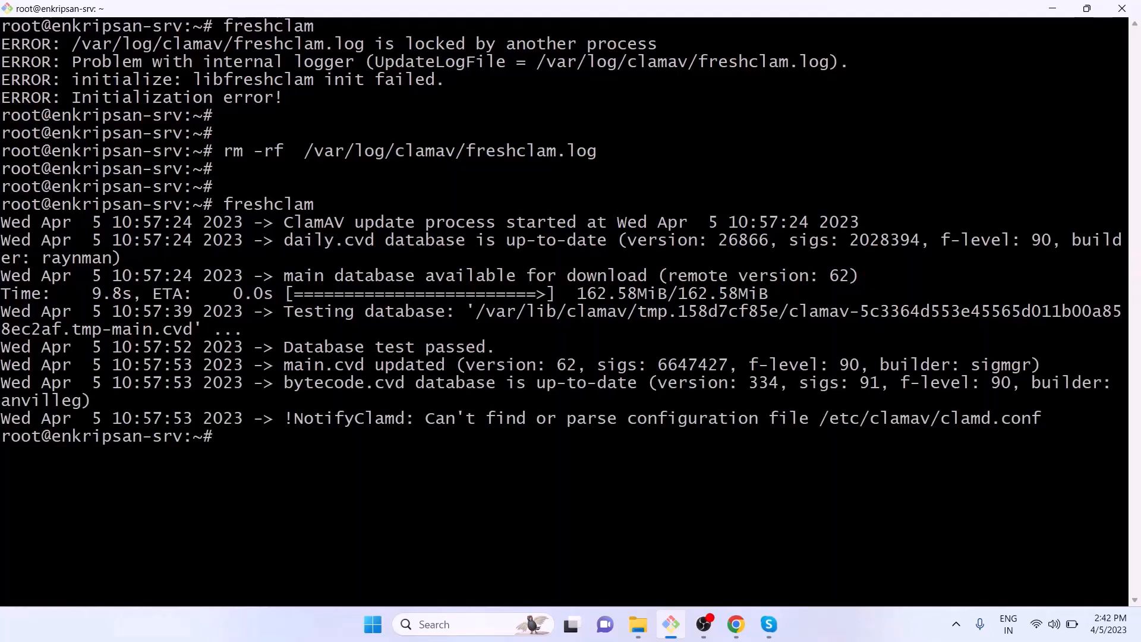
pyautogui.write('cler')
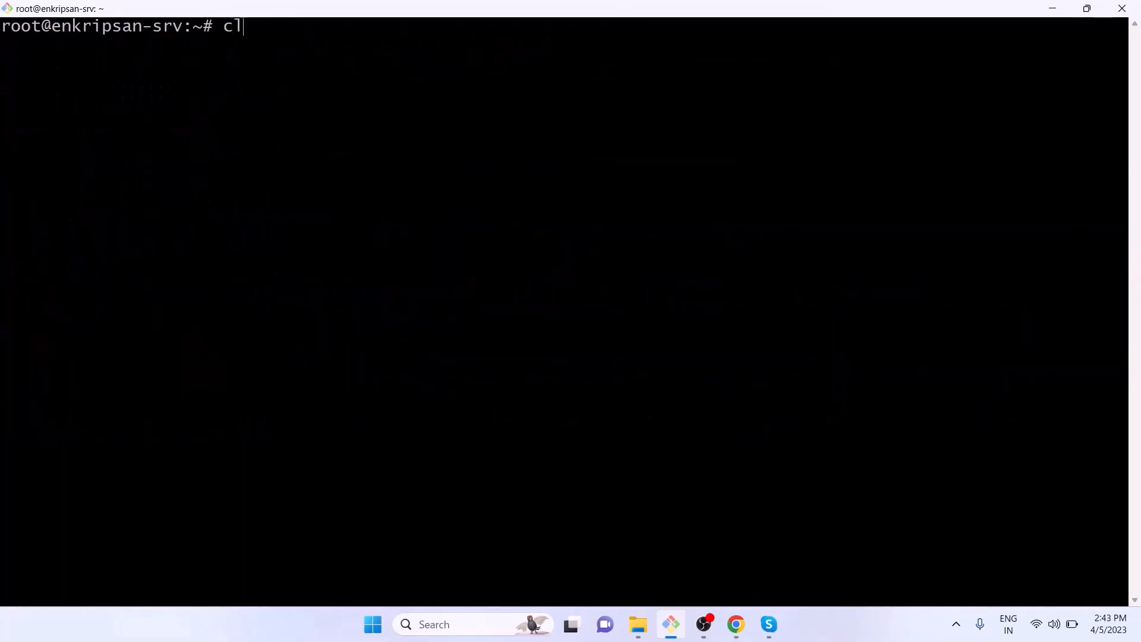
# Step: Run clamscan -r /etc/ recursively, then send a test email from the server with echo | mail
pyautogui.write('amscan -r')
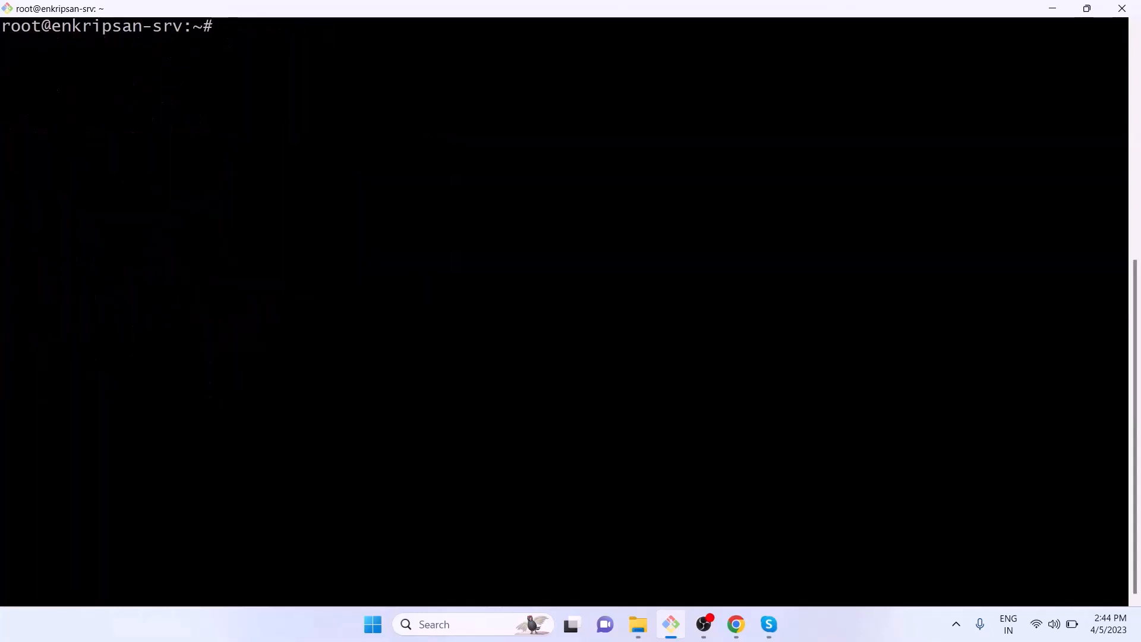
pyautogui.write('clamscan -r')
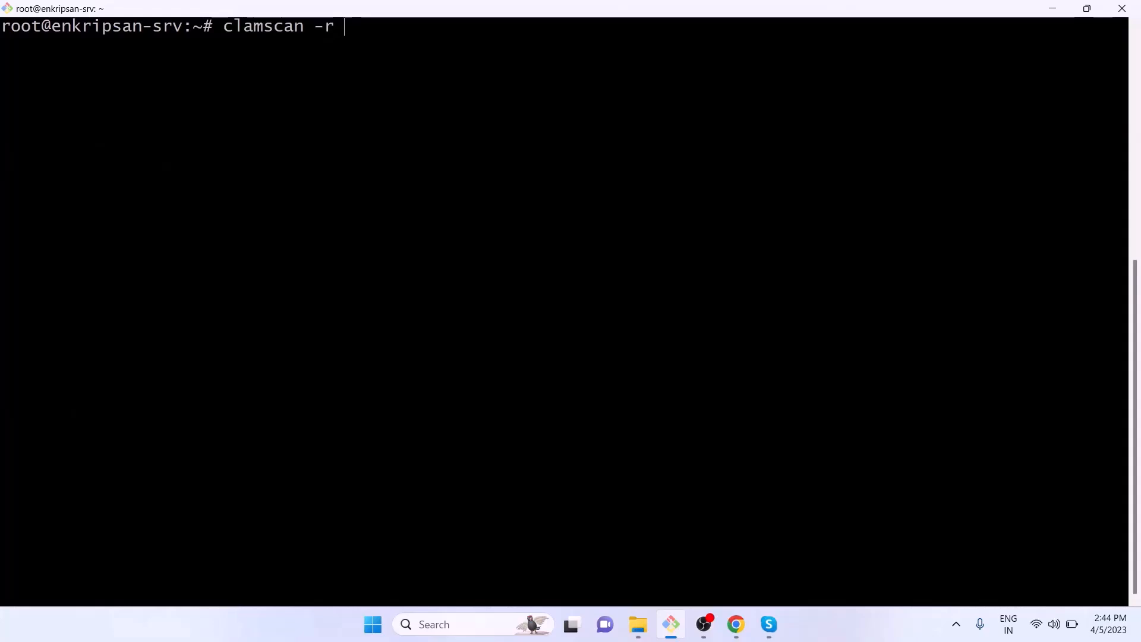
pyautogui.write('/etc/')
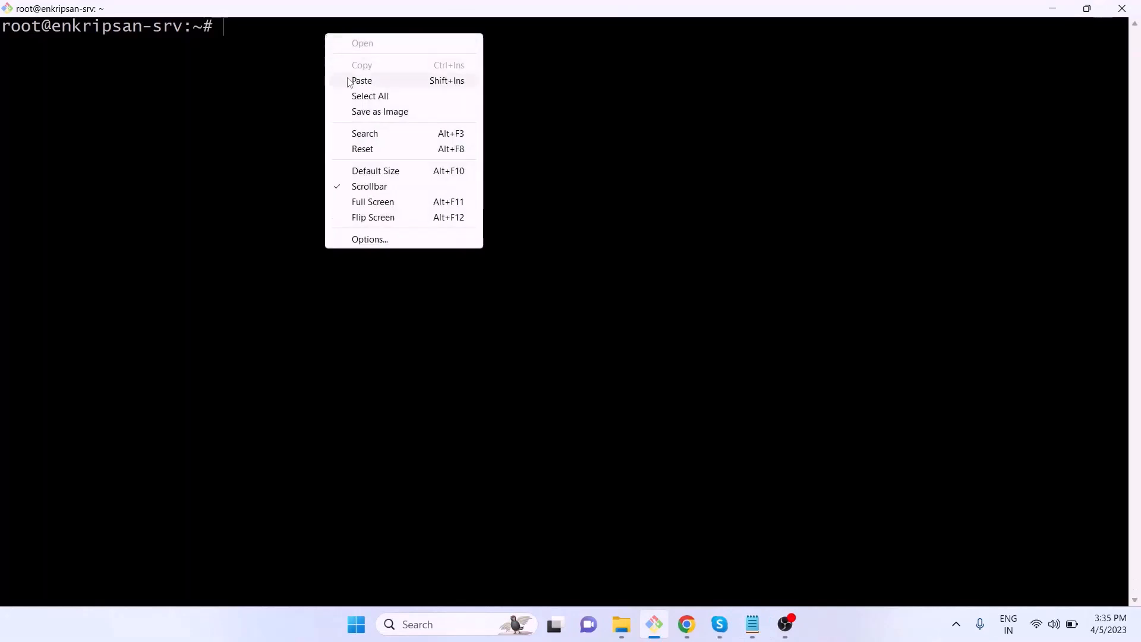
pyautogui.click(361, 81)
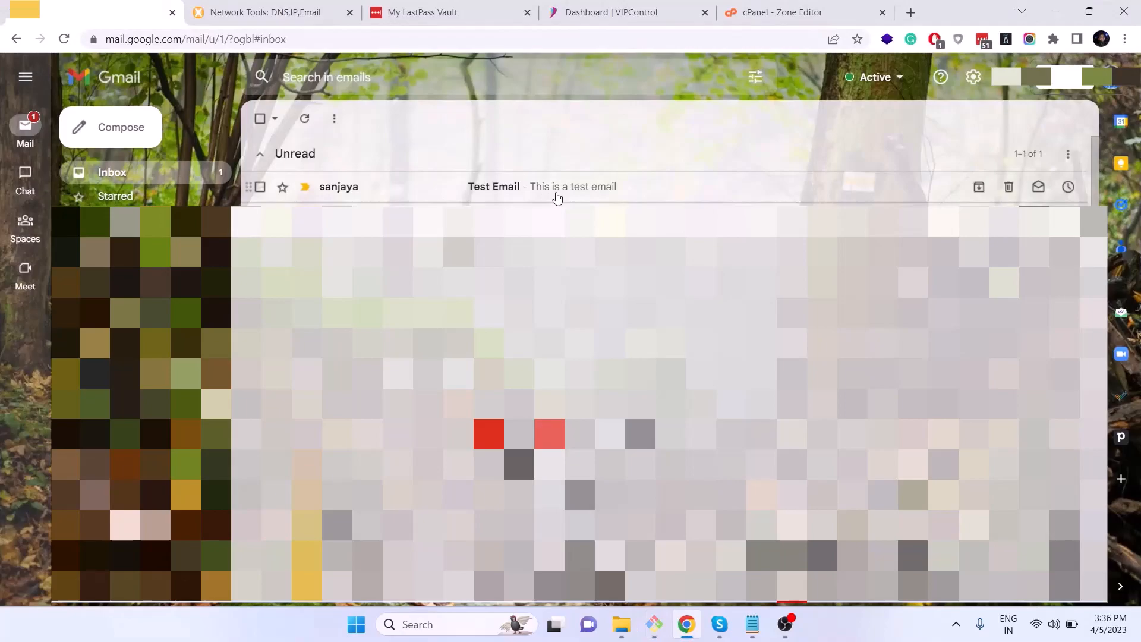
# Step: View the Test Email from the server in the Gmail inbox
pyautogui.click(494, 186)
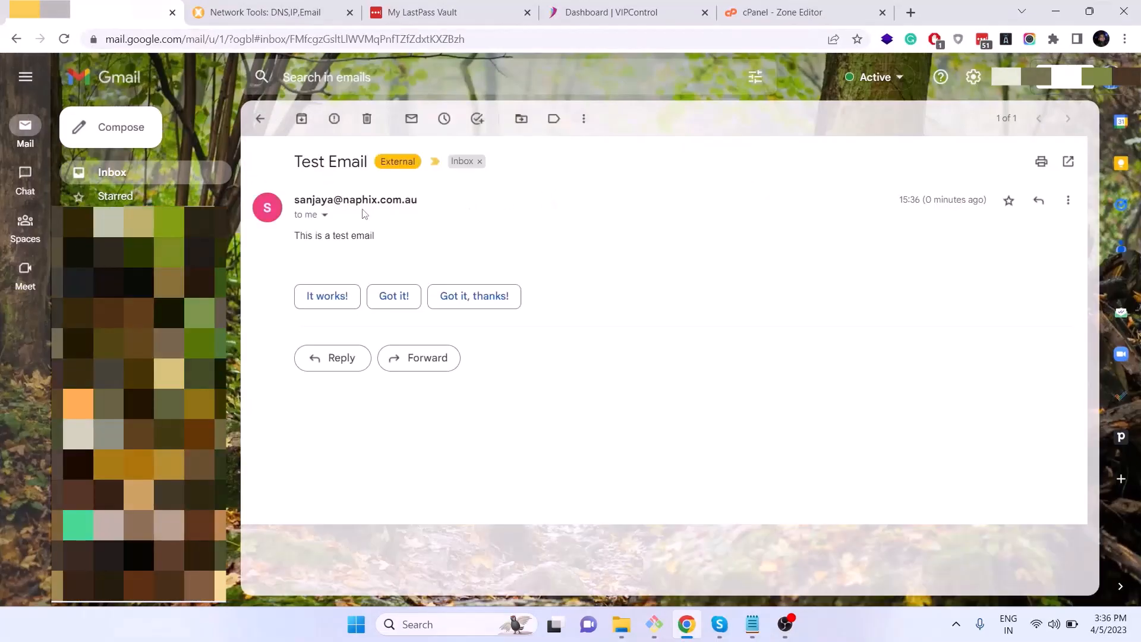
pyautogui.click(355, 200)
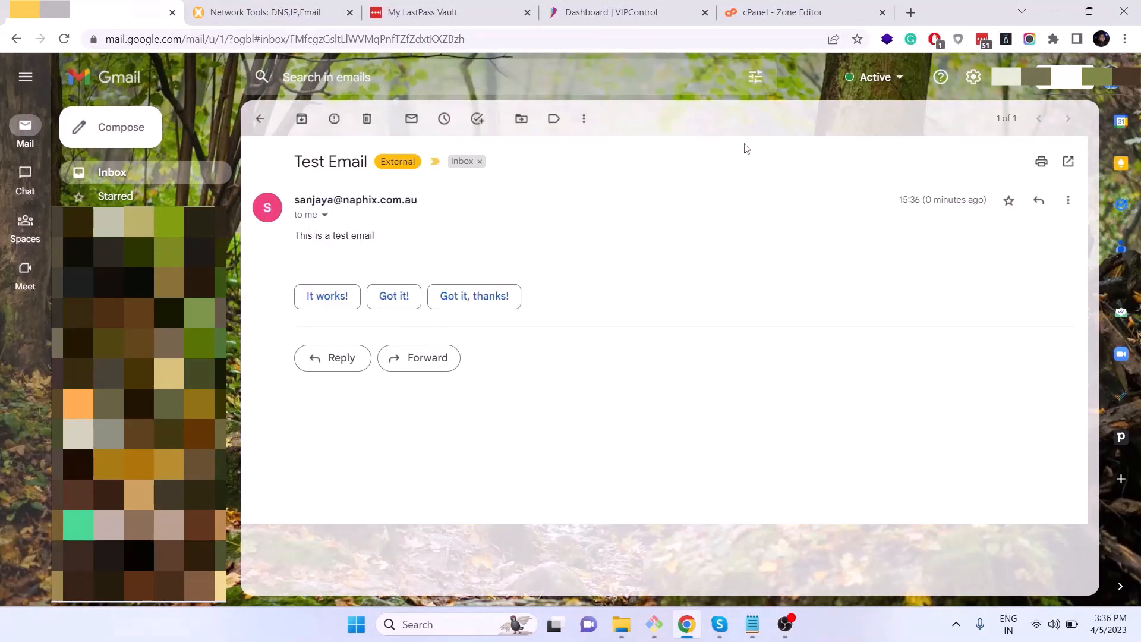
pyautogui.moveTo(895, 235)
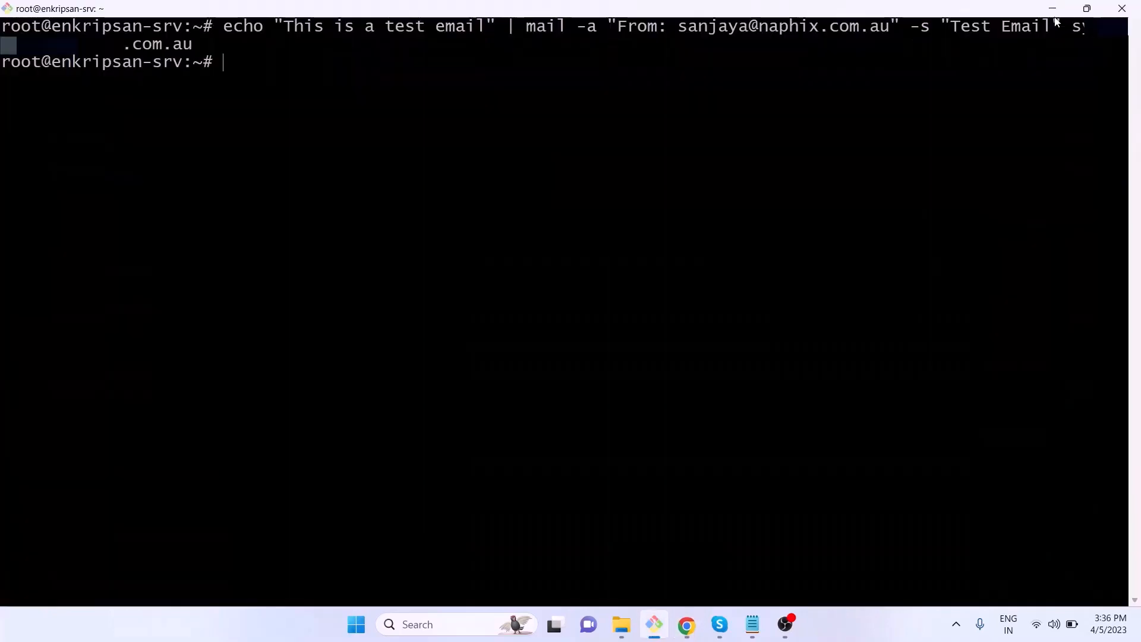
# Step: List root's crontab with crontab -l and start editing it with crontab -e
pyautogui.write('crontab -l')
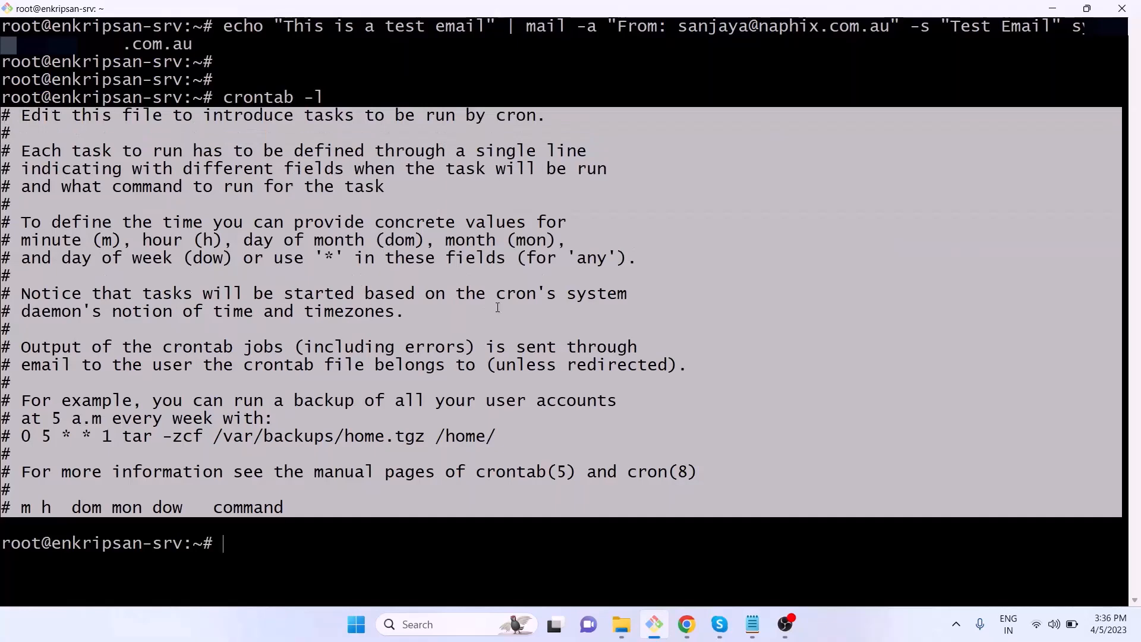
pyautogui.write('cro')
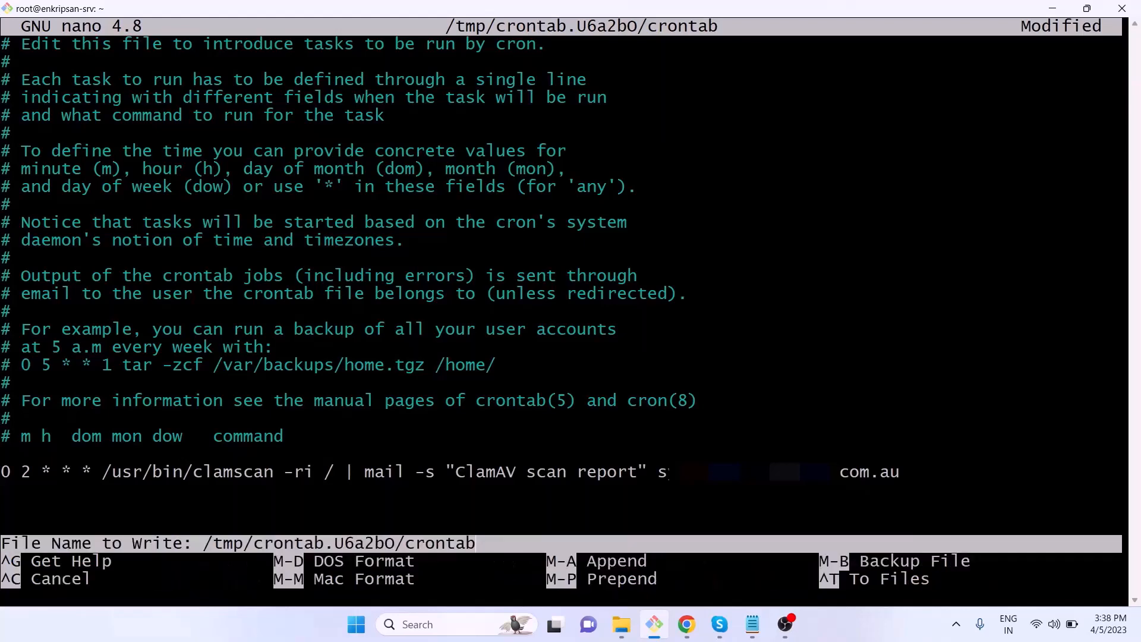
# Step: Save the 0 2 * * * clamscan -ri / | mail "ClamAV scan report" job and exit nano to install it
pyautogui.press('Enter')
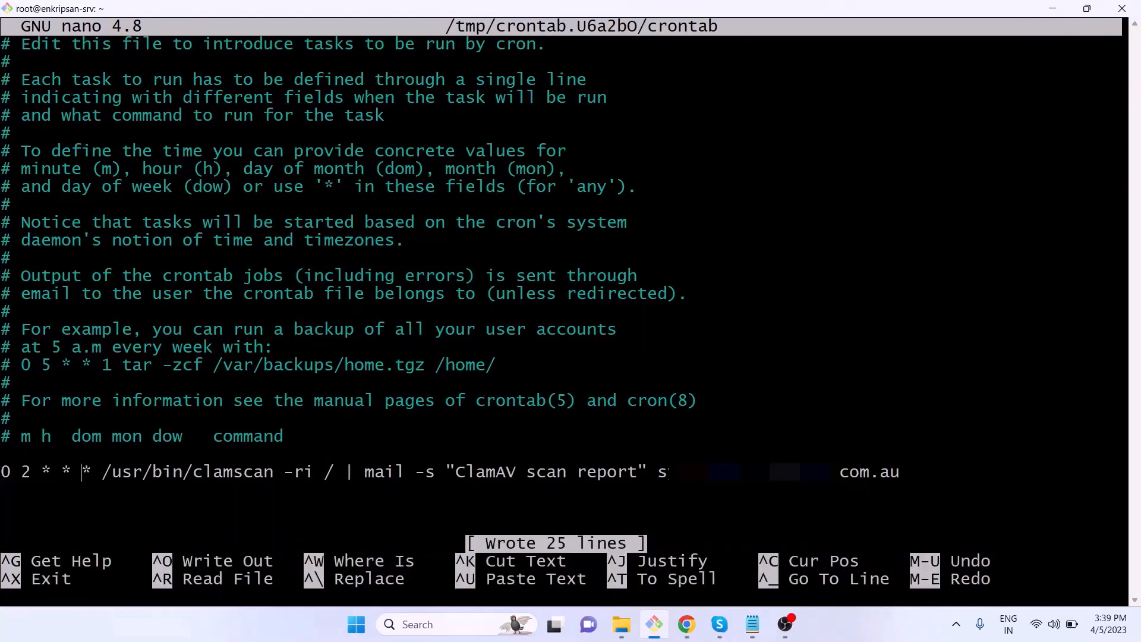
pyautogui.press('ctrl+x')
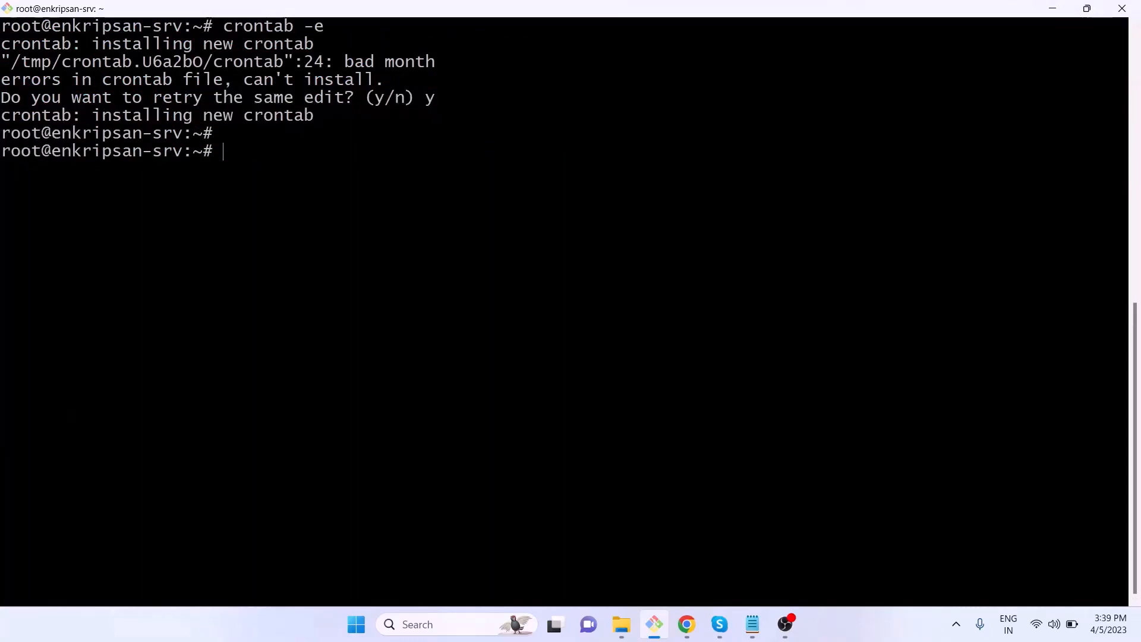
# Step: List the crontab and highlight the new 2 a.m. clamscan job line
pyautogui.write('crontab -l')
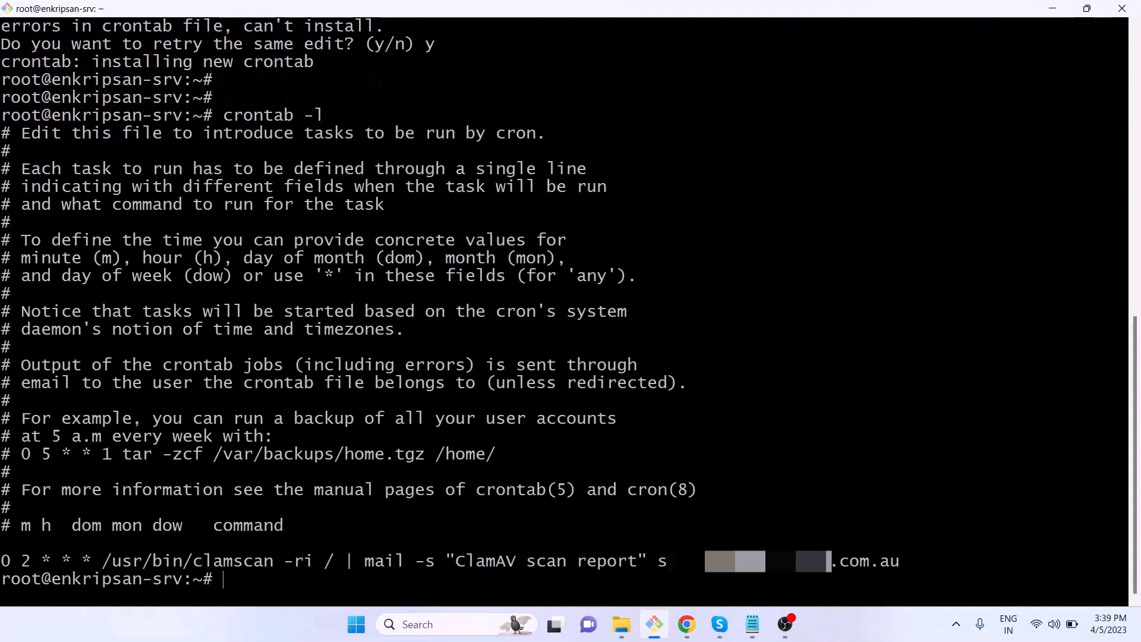
pyautogui.tripleClick(436, 560)
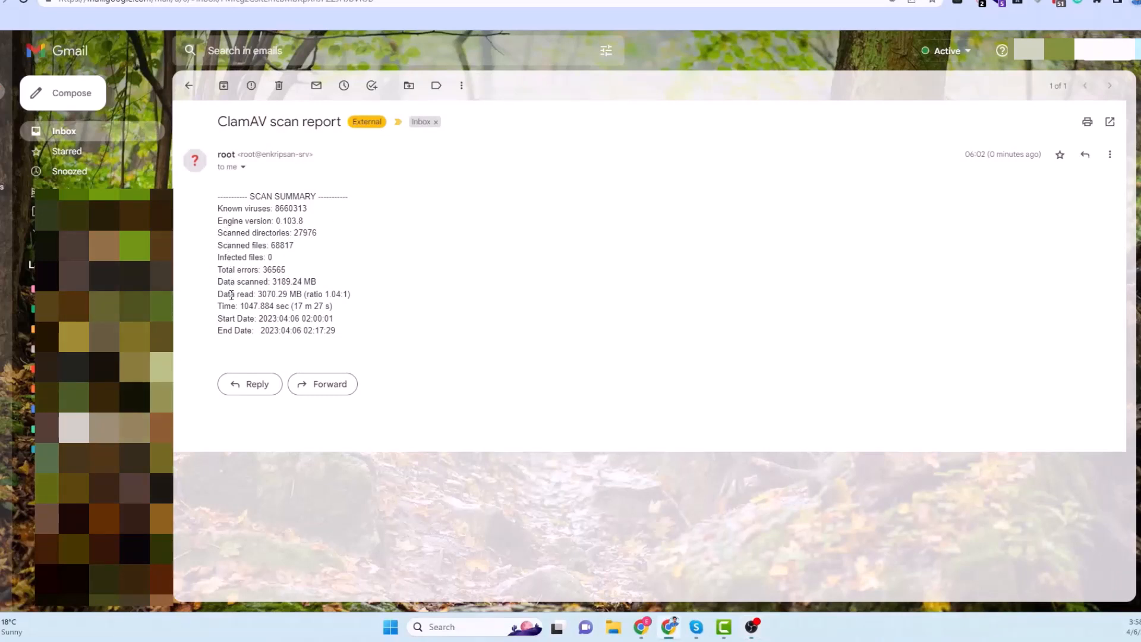
pyautogui.moveTo(454, 345)
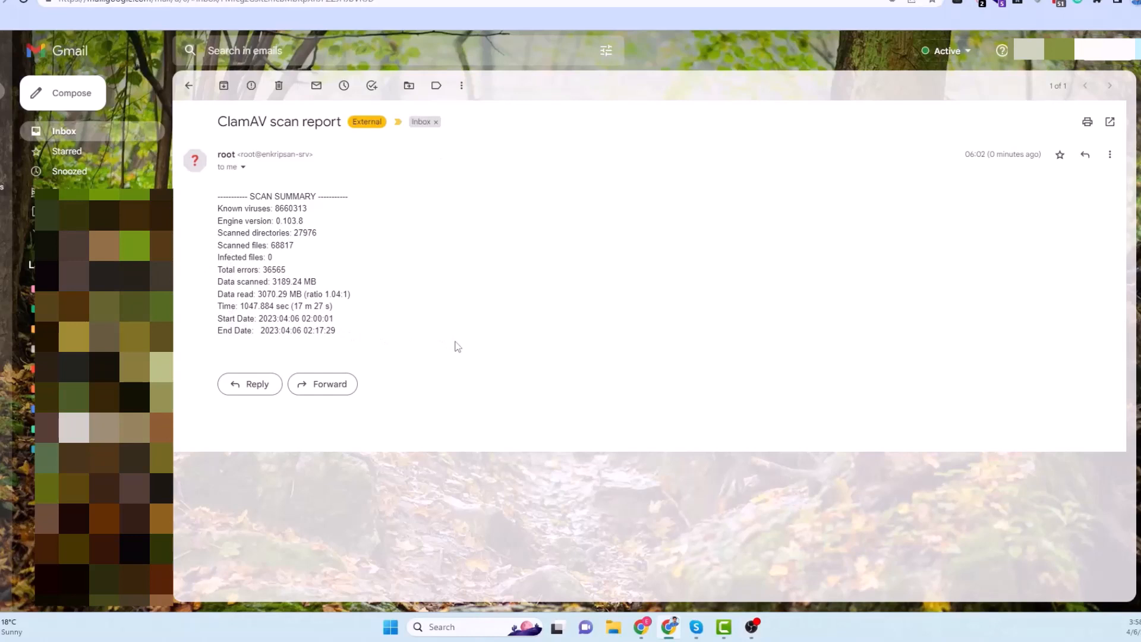
pyautogui.moveTo(474, 349)
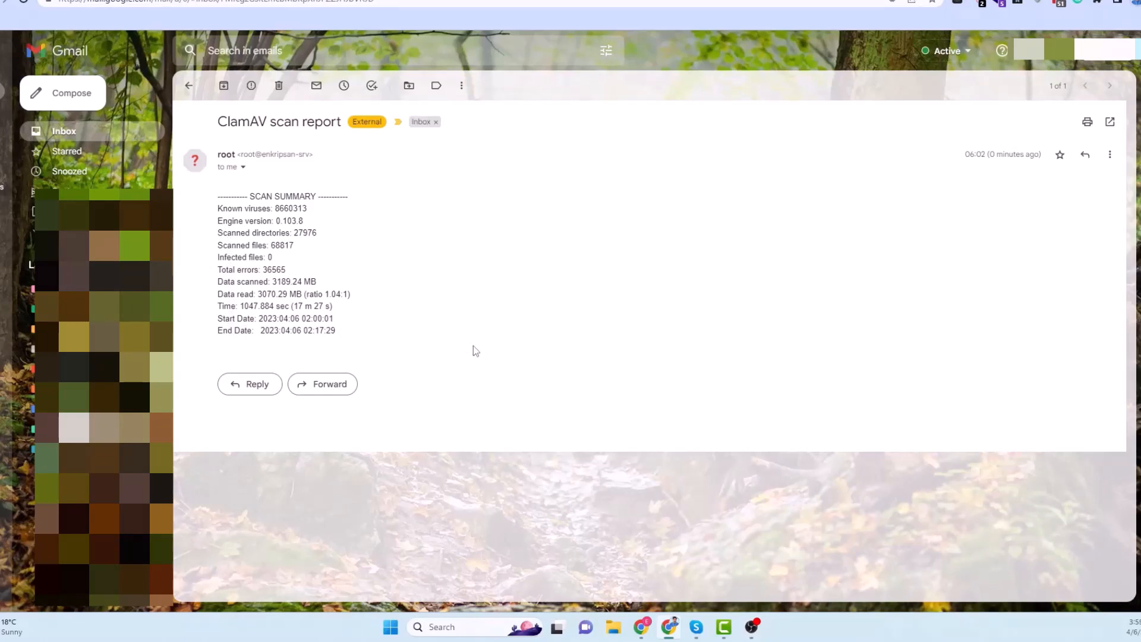